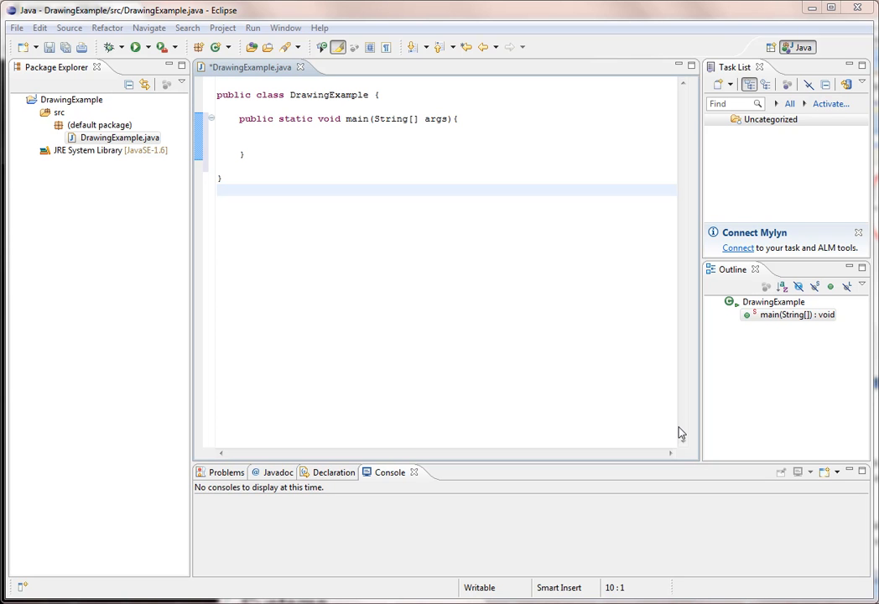
mouse_move(450, 216)
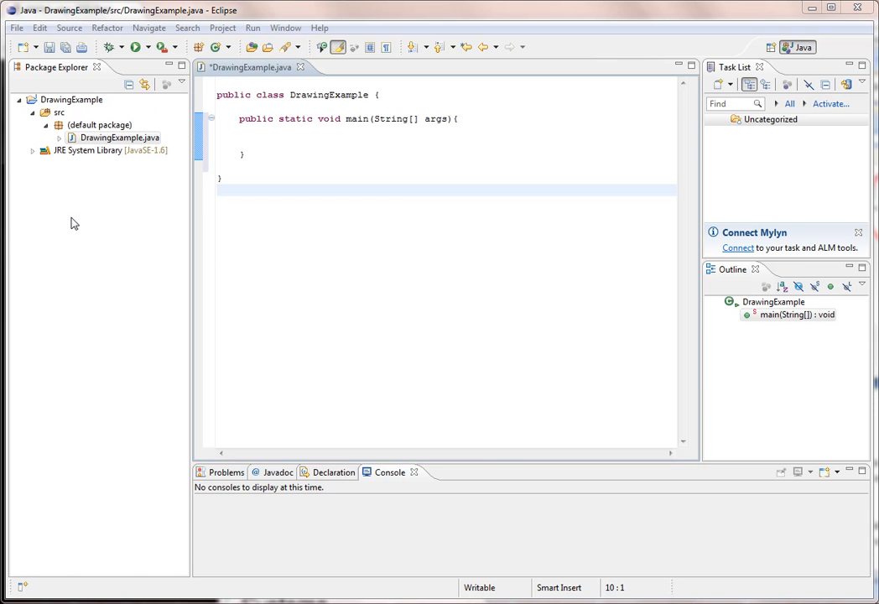
Step: Select the DrawingExample project in the Package Explorer
left_click(74, 99)
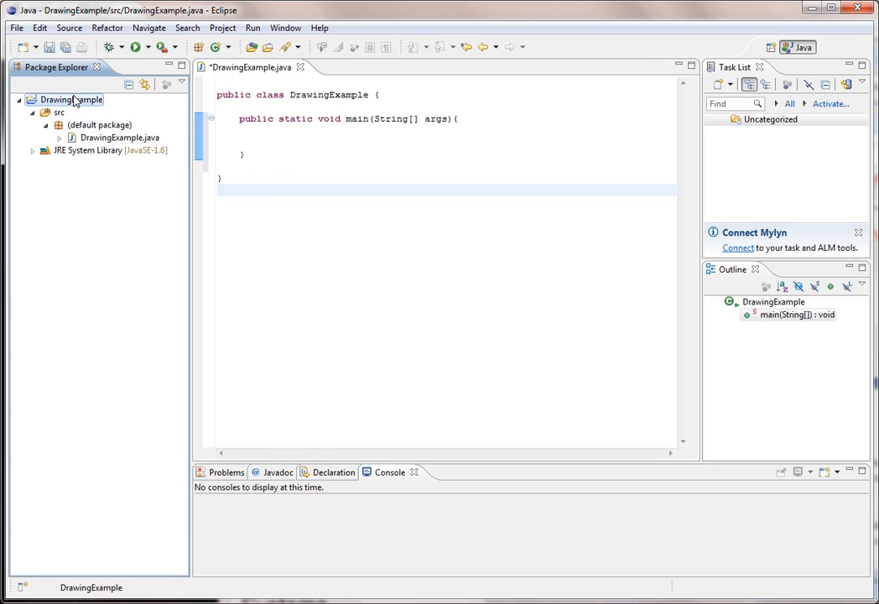
Step: Reach the project's Java Build Path settings listing only the JRE System Library
right_click(71, 99)
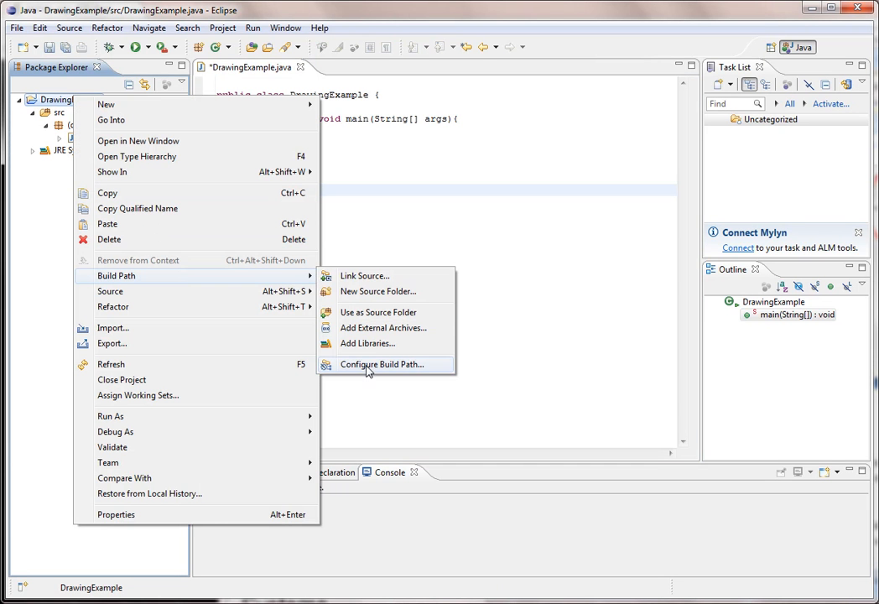
left_click(383, 364)
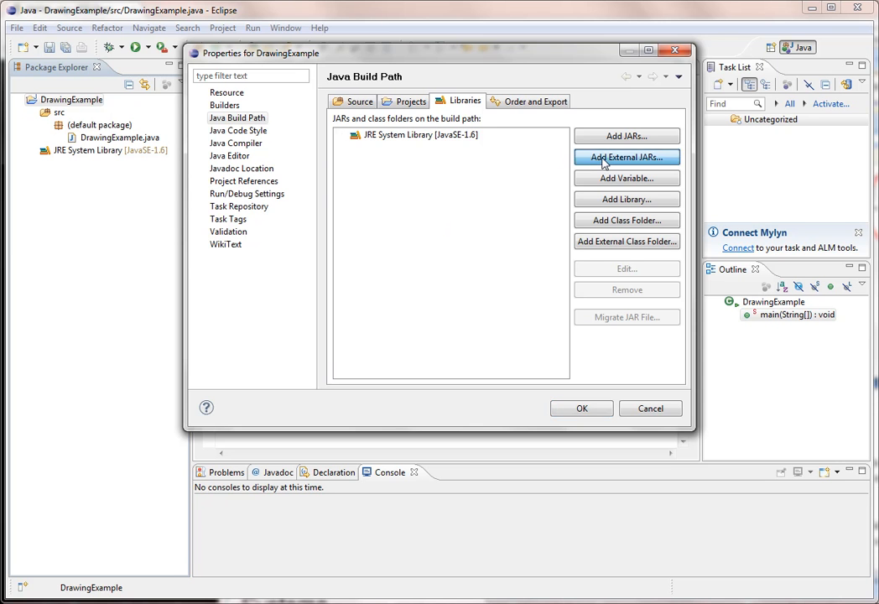
Step: Add apcslib.jar from the Desktop as an external JAR and apply the build path
left_click(626, 158)
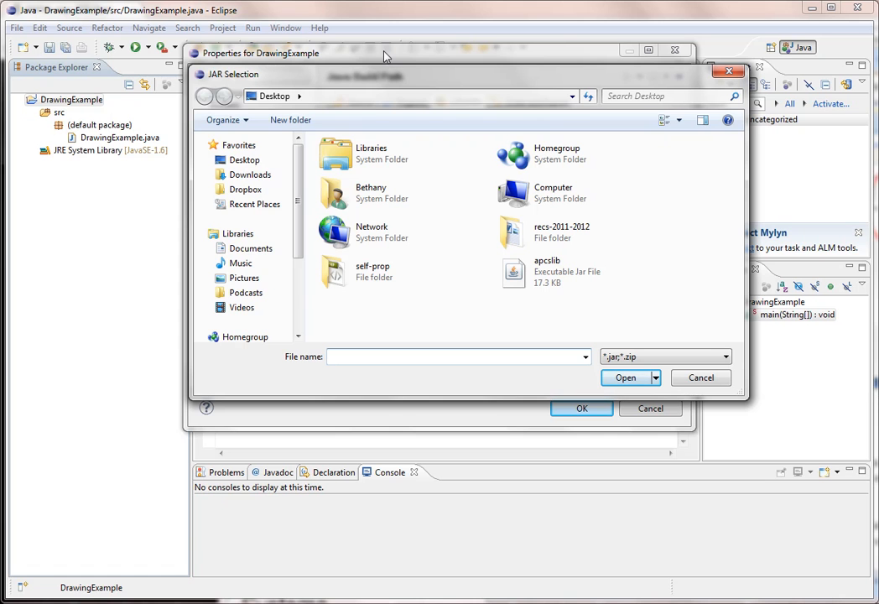
left_click(580, 272)
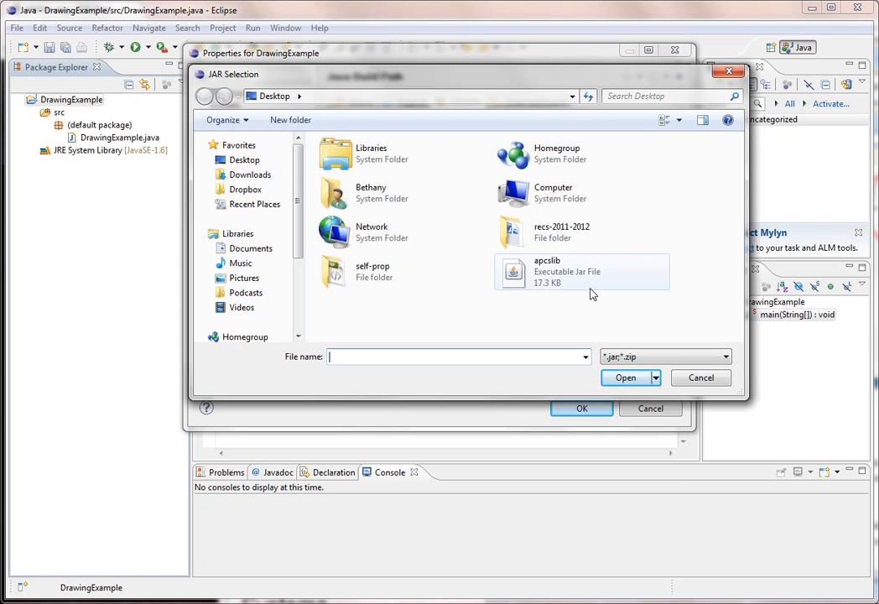
left_click(581, 272)
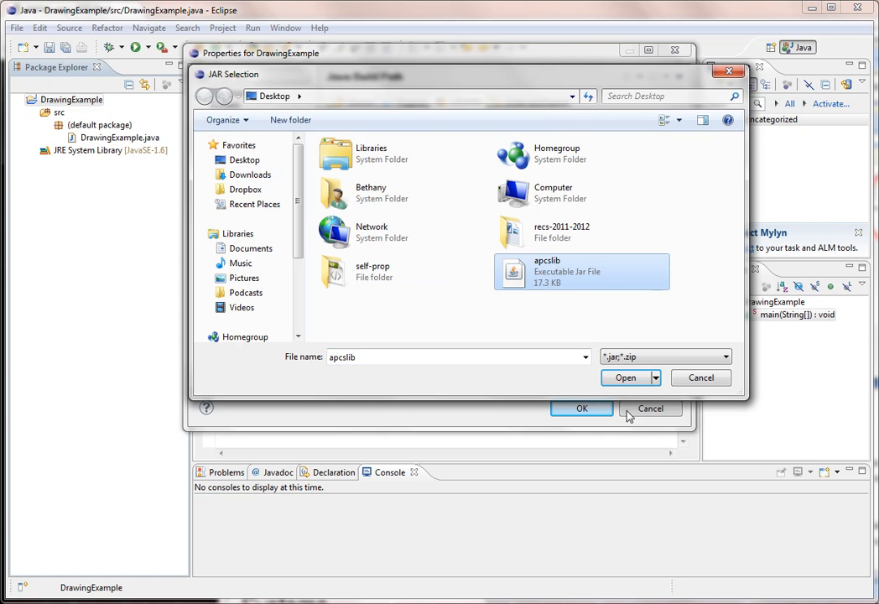
left_click(625, 378)
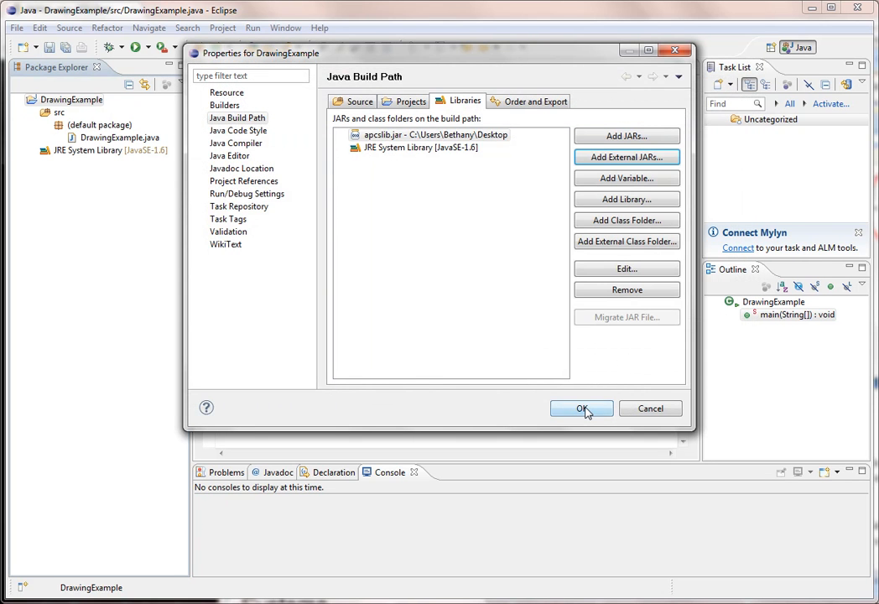
left_click(581, 409)
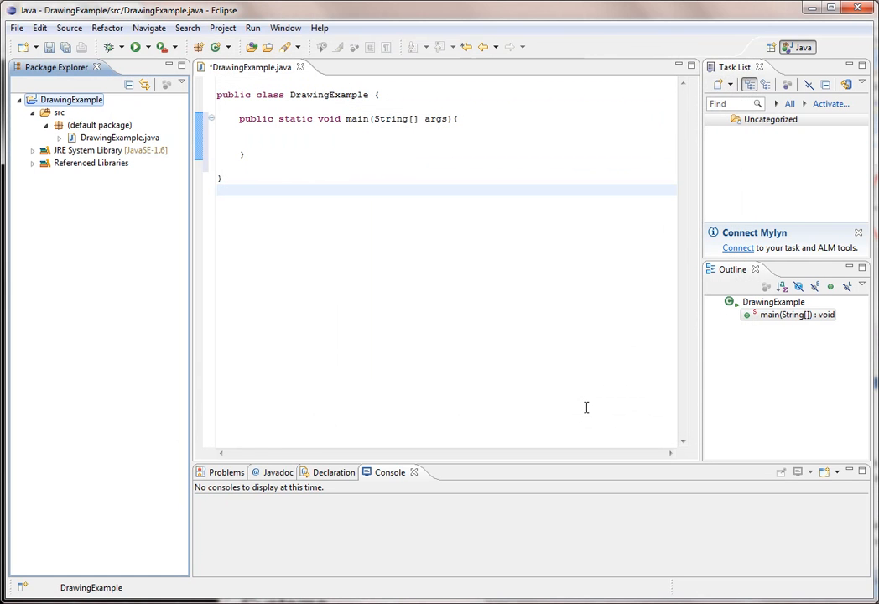